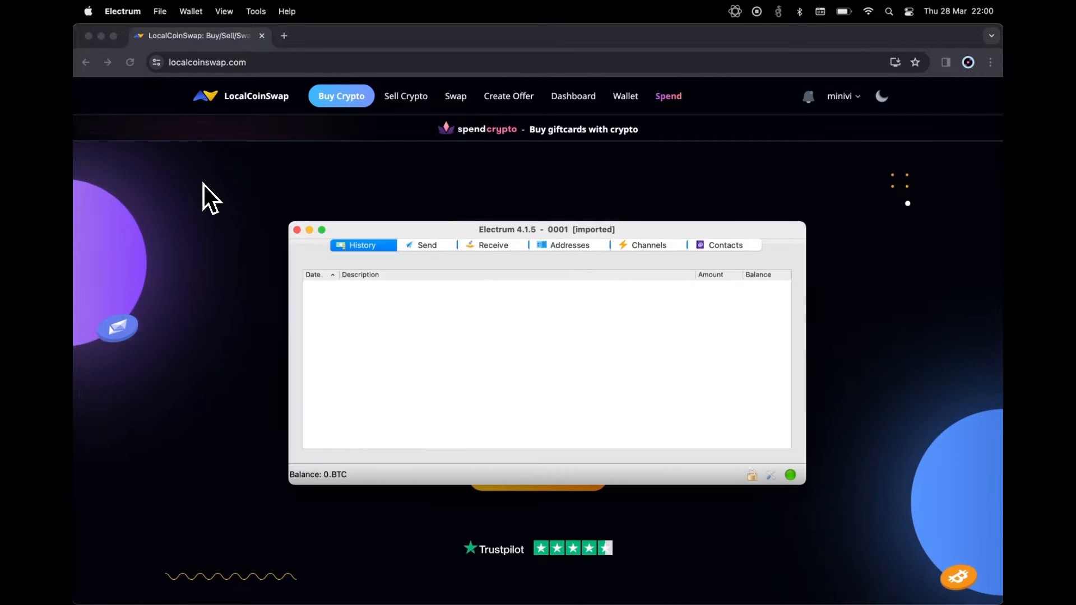
Step: Reveal Electrum's File menu with the New/Restore wallet option
{"action": "left_click", "coordinate": [159, 11]}
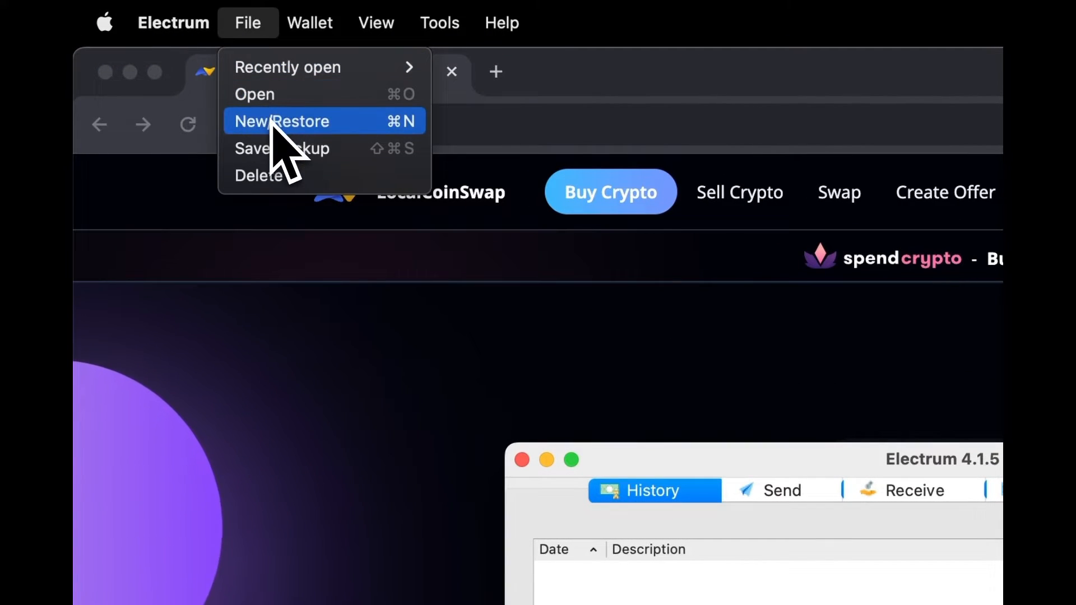
Step: Begin a new wallet in the install wizard named 'private wallet'
{"action": "left_click", "coordinate": [280, 121]}
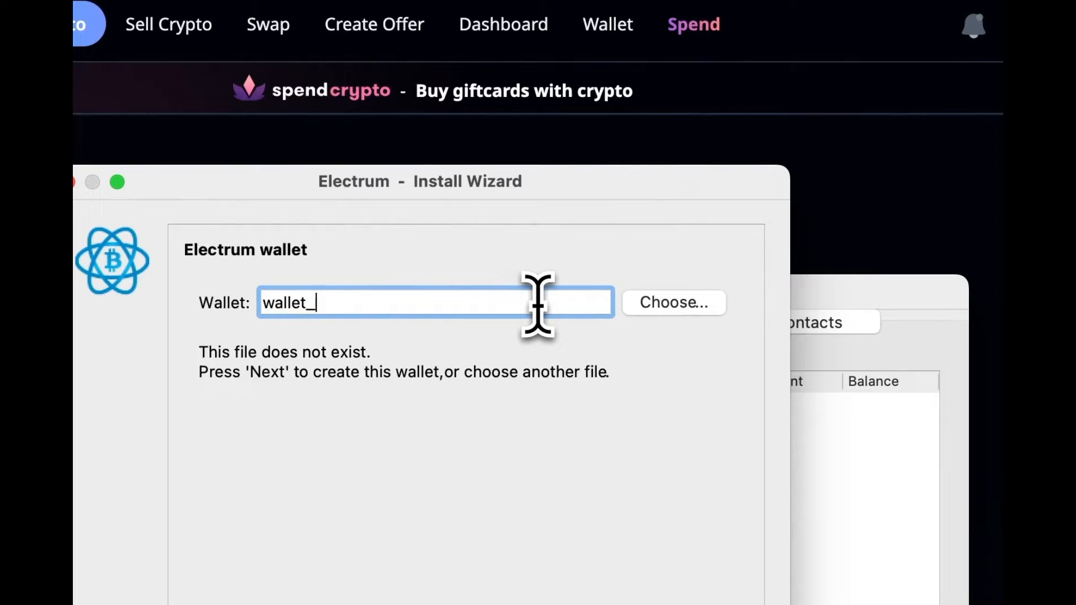
{"action": "type", "text": "p"}
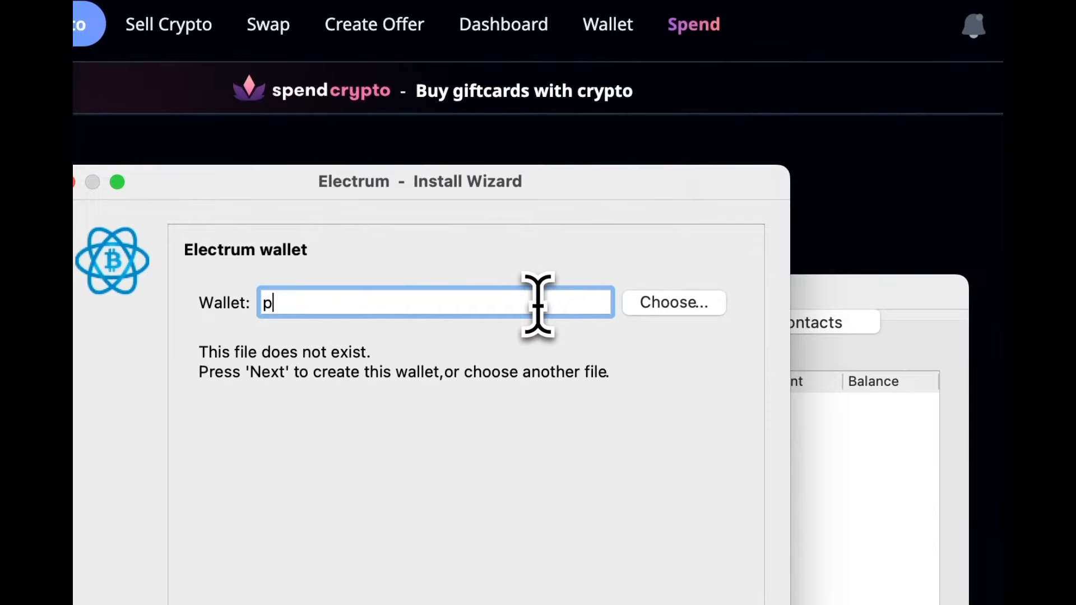
{"action": "type", "text": "rivate wallet"}
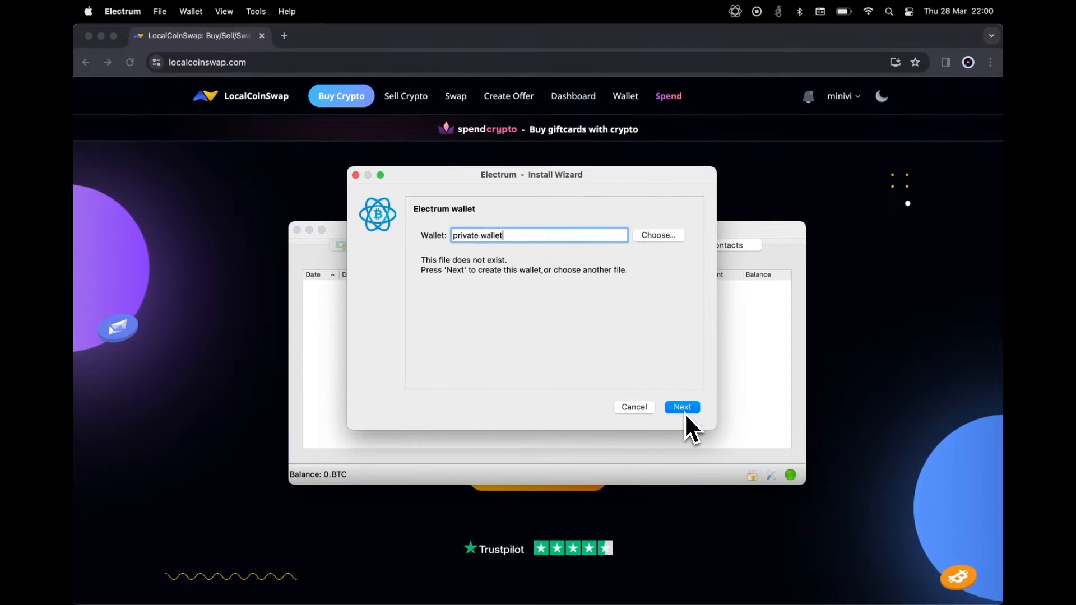
Step: Accept the name and choose the 'Import Bitcoin addresses or private keys' wallet type
{"action": "left_click", "coordinate": [681, 407]}
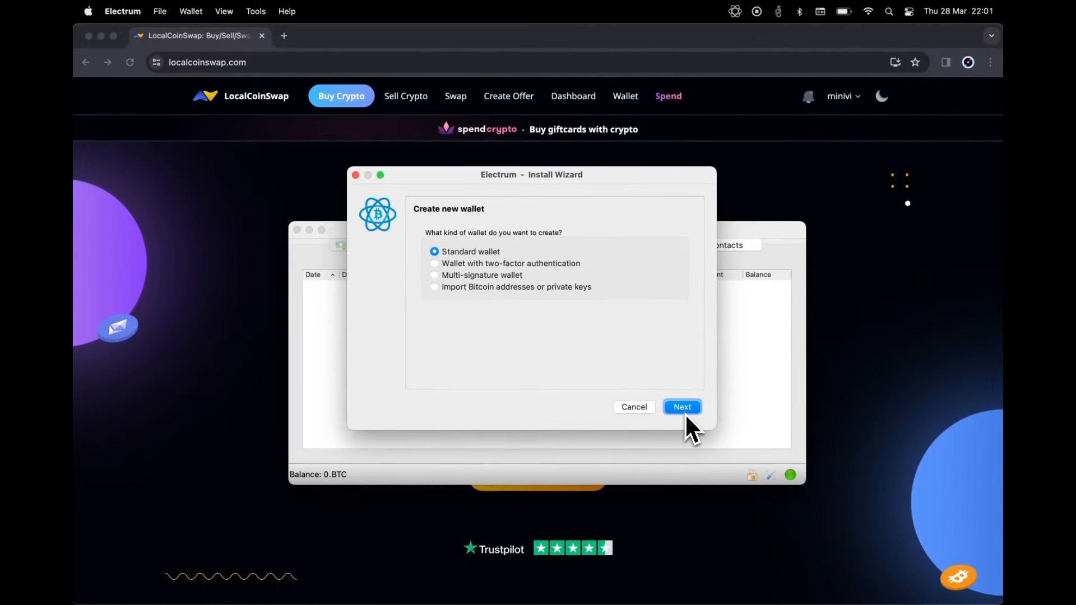
{"action": "mouse_move", "coordinate": [439, 301]}
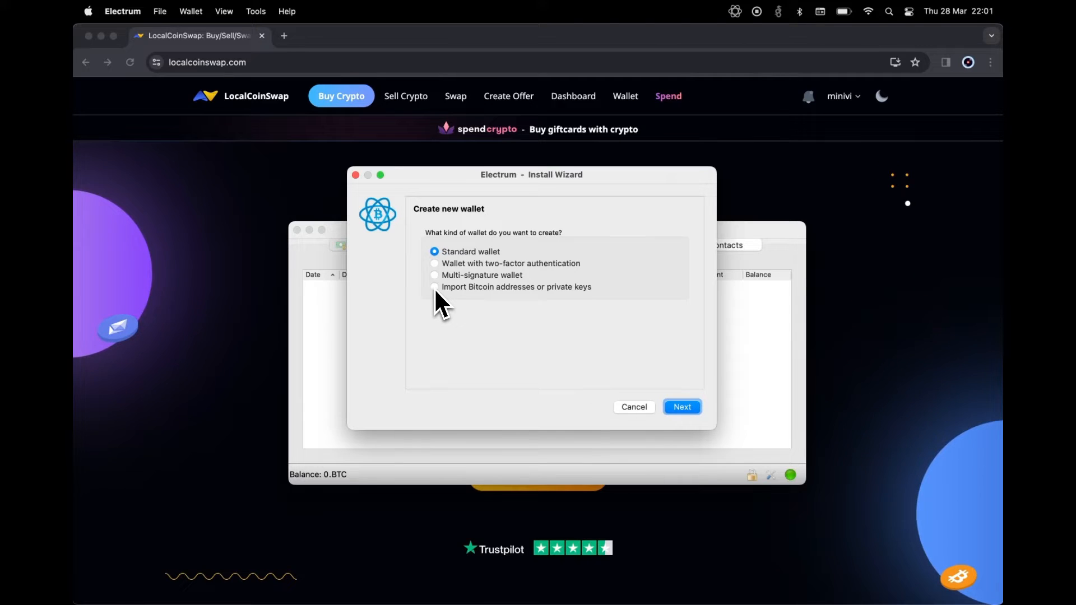
{"action": "left_click", "coordinate": [433, 287]}
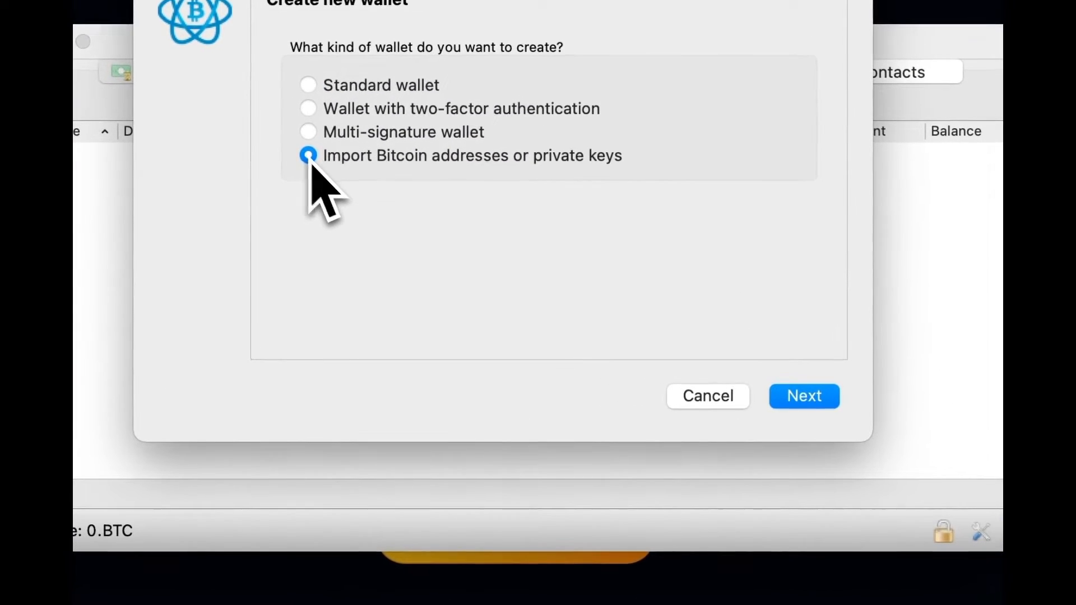
{"action": "left_click", "coordinate": [804, 395]}
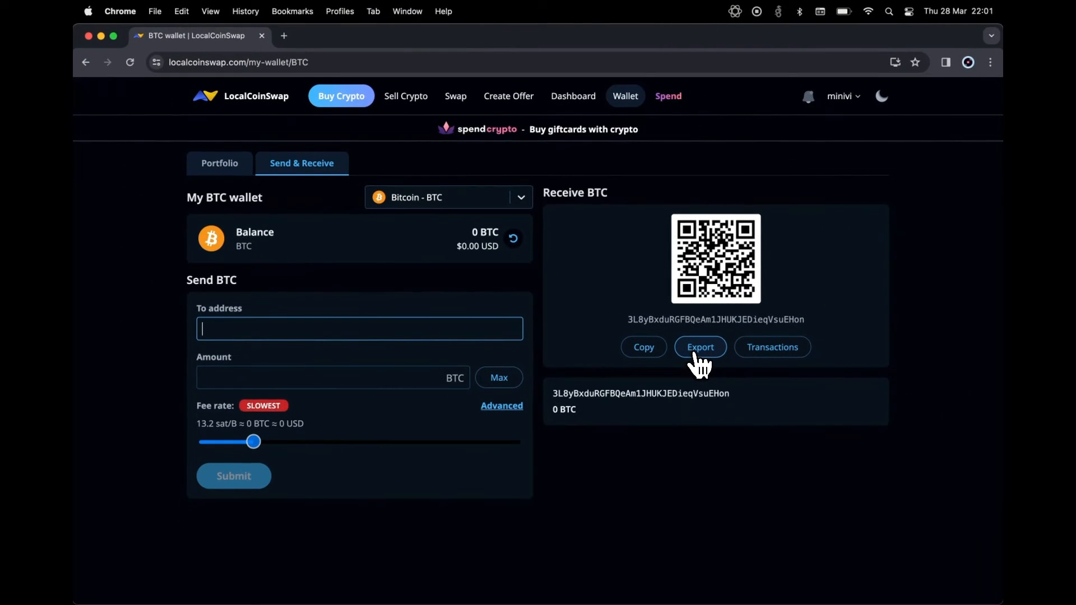
Step: Export the LocalCoinSwap BTC wallet and show its private key
{"action": "left_click", "coordinate": [700, 346]}
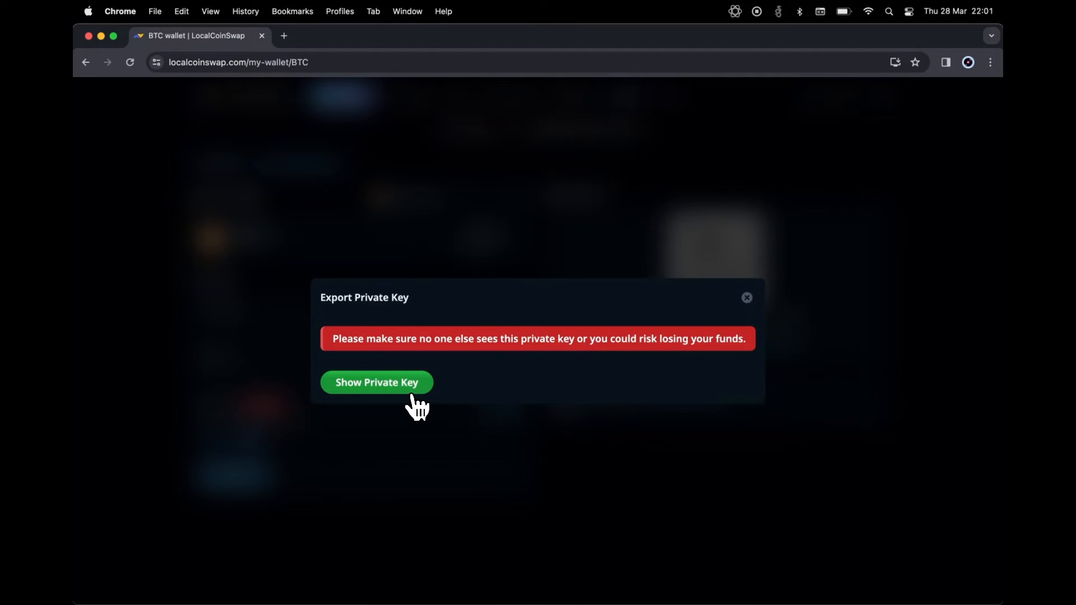
{"action": "left_click", "coordinate": [376, 382]}
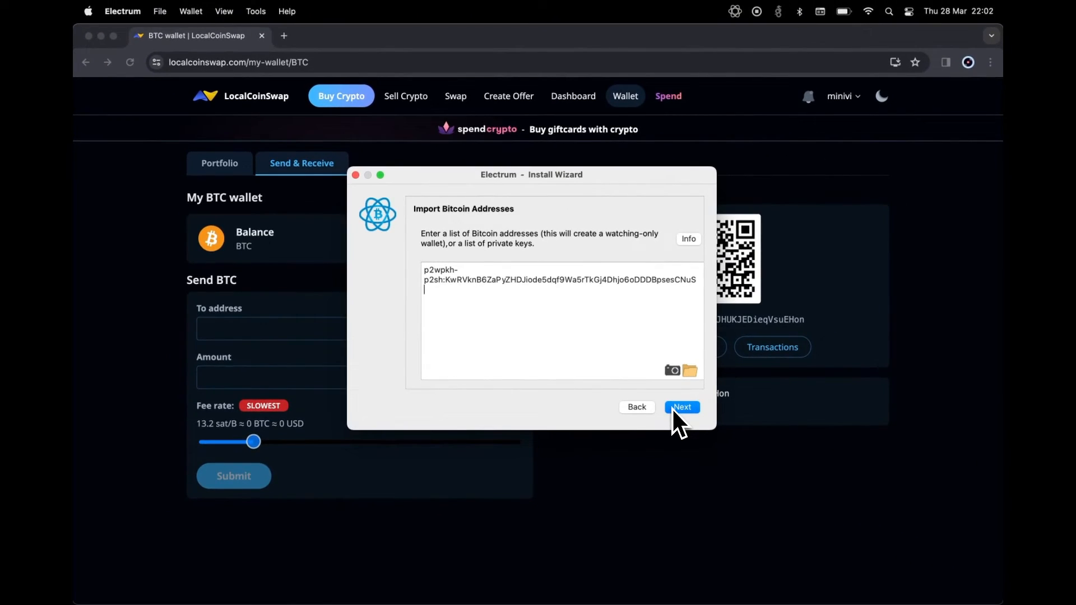
Step: Submit the pasted private key and create the wallet with empty password fields
{"action": "left_click", "coordinate": [681, 407]}
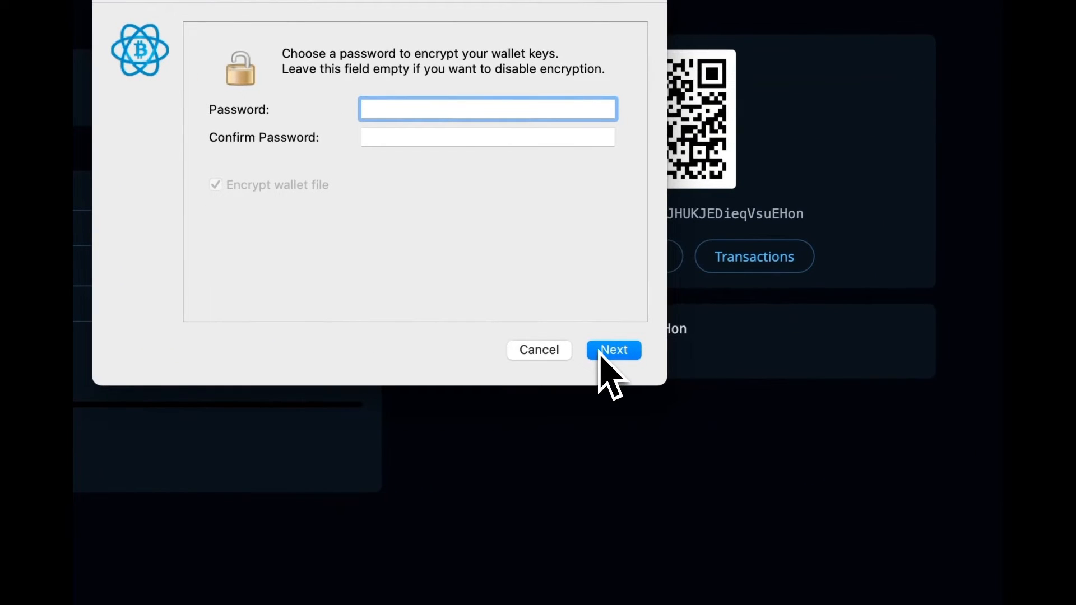
{"action": "left_click", "coordinate": [613, 349]}
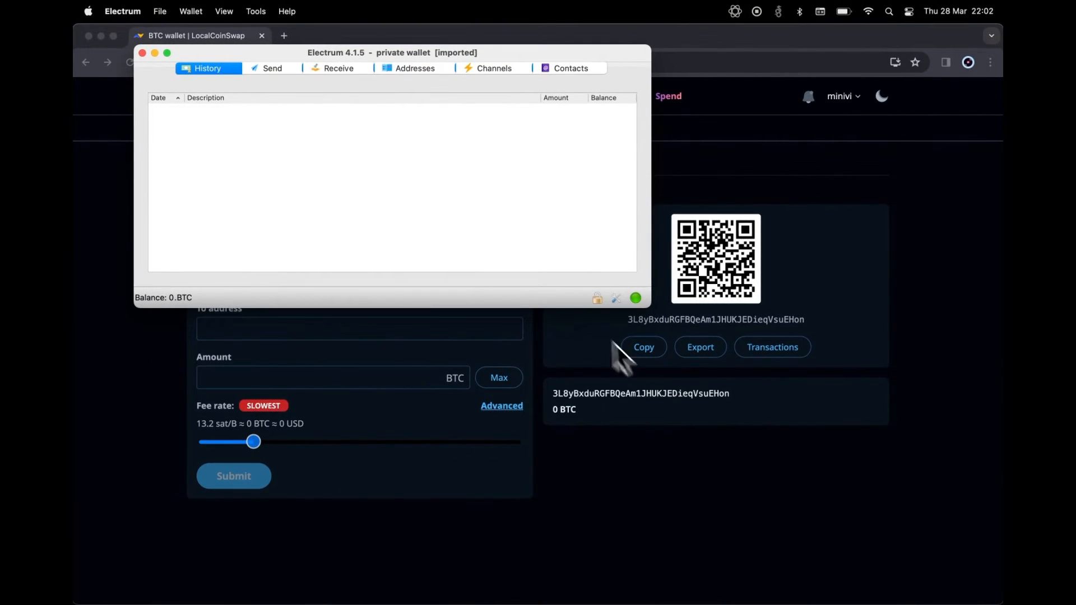
{"action": "mouse_move", "coordinate": [412, 86]}
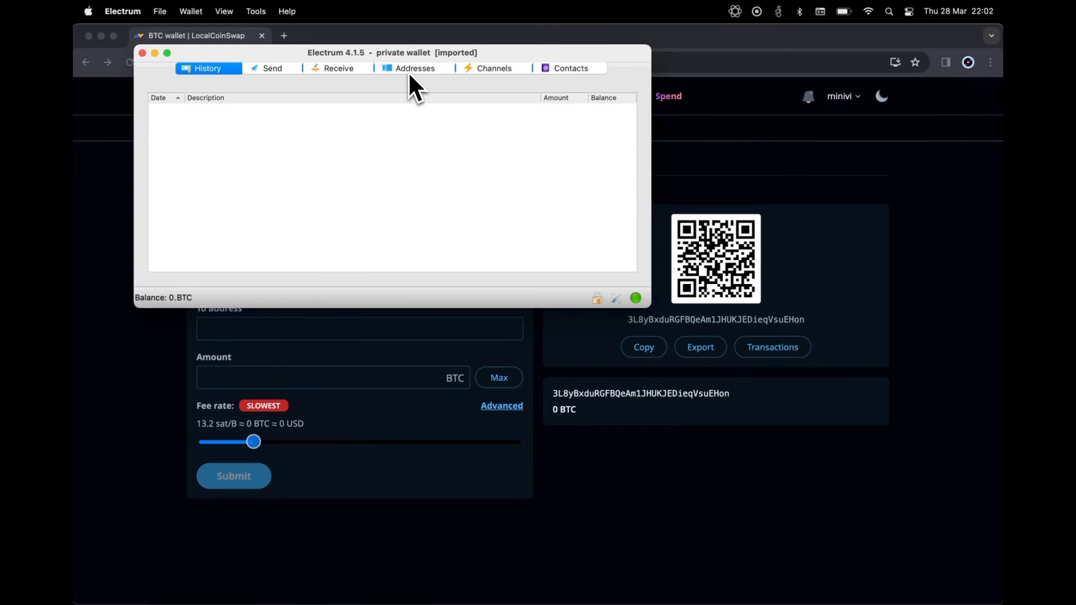
{"action": "left_click", "coordinate": [415, 69]}
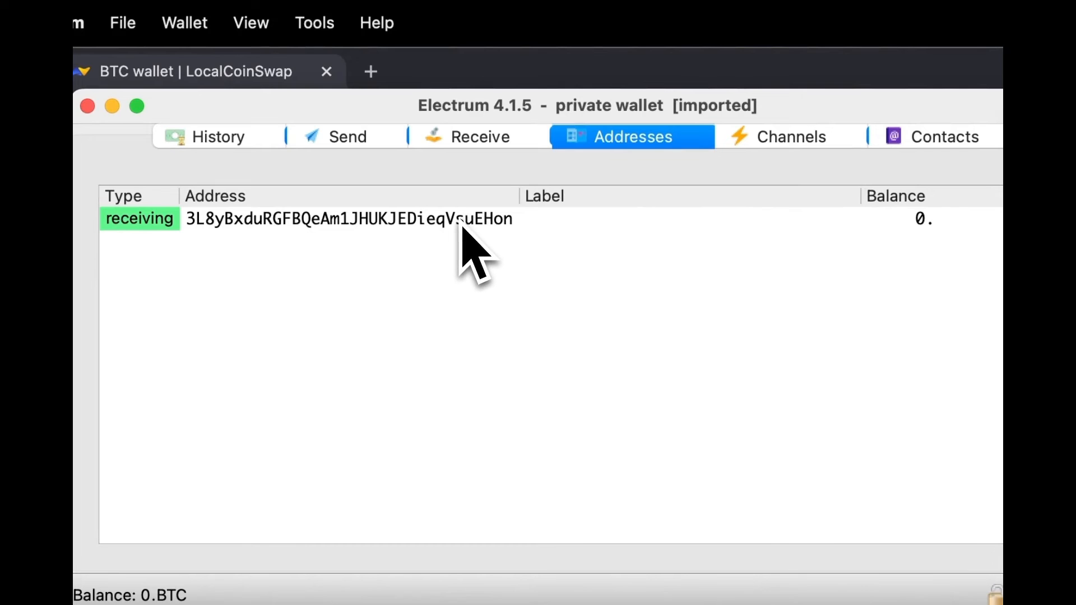
{"action": "left_click", "coordinate": [343, 219]}
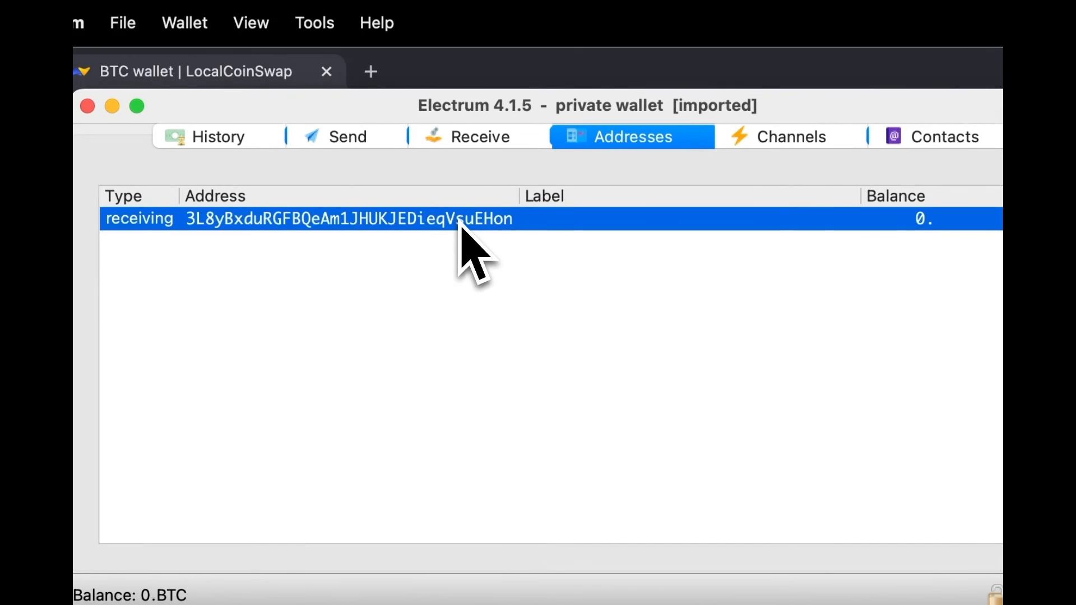